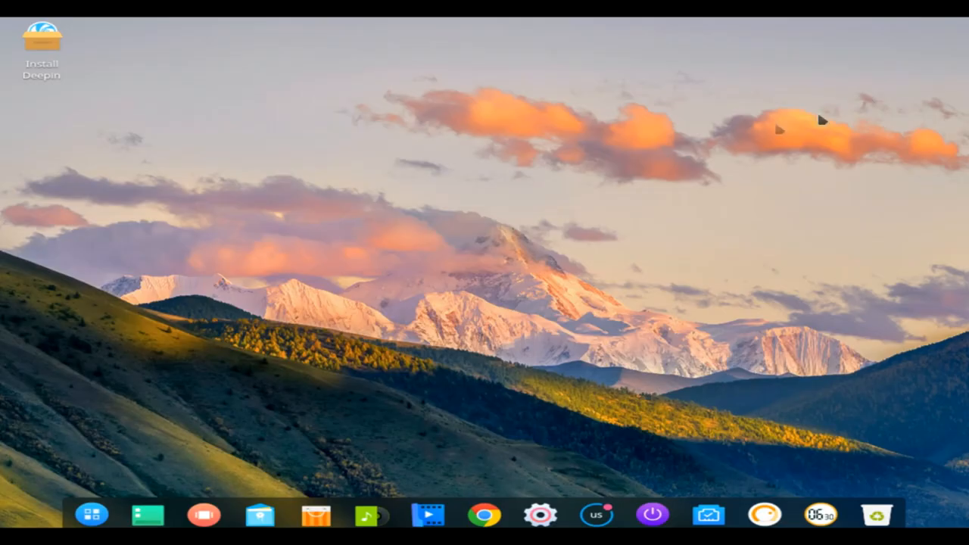
mouse_move(688, 415)
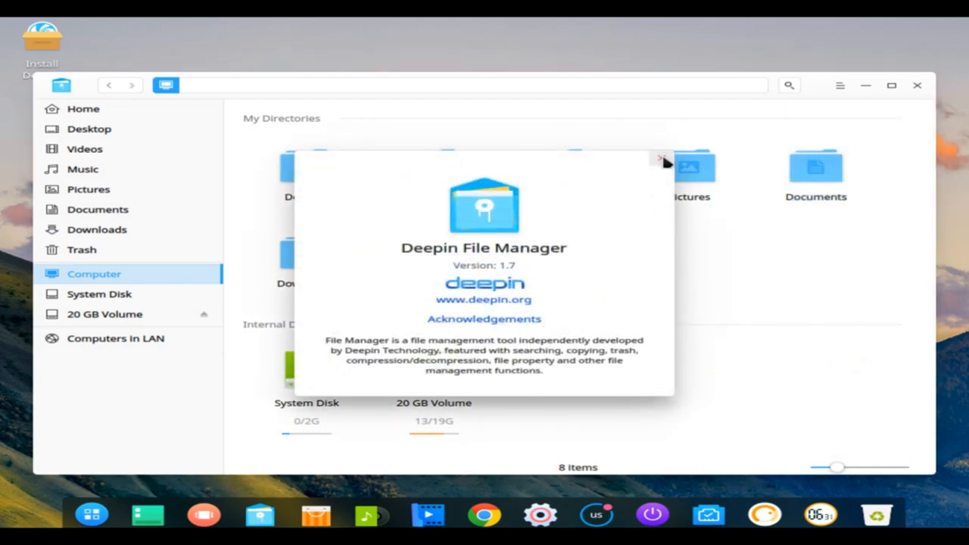
- Dismiss the About dialog and close Deepin File Manager, leaving the empty desktop
left_click(663, 160)
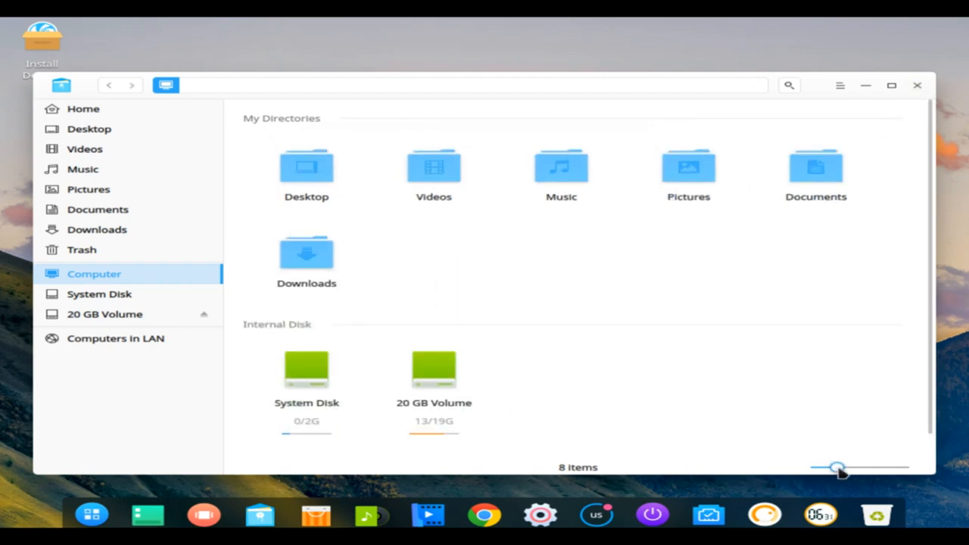
mouse_move(918, 84)
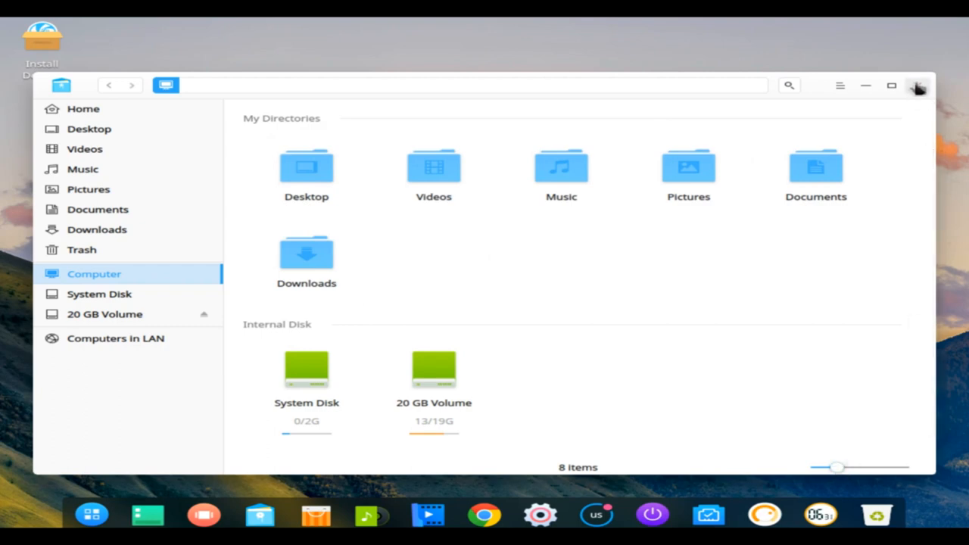
left_click(917, 85)
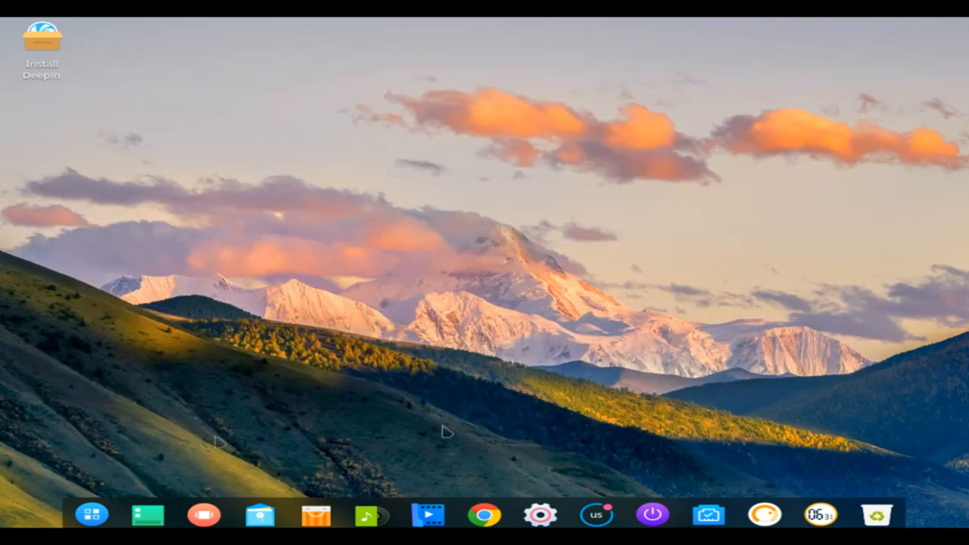
- In Control Center's Display settings, drag the scaling slider from 1.0 to 1.25
left_click(539, 514)
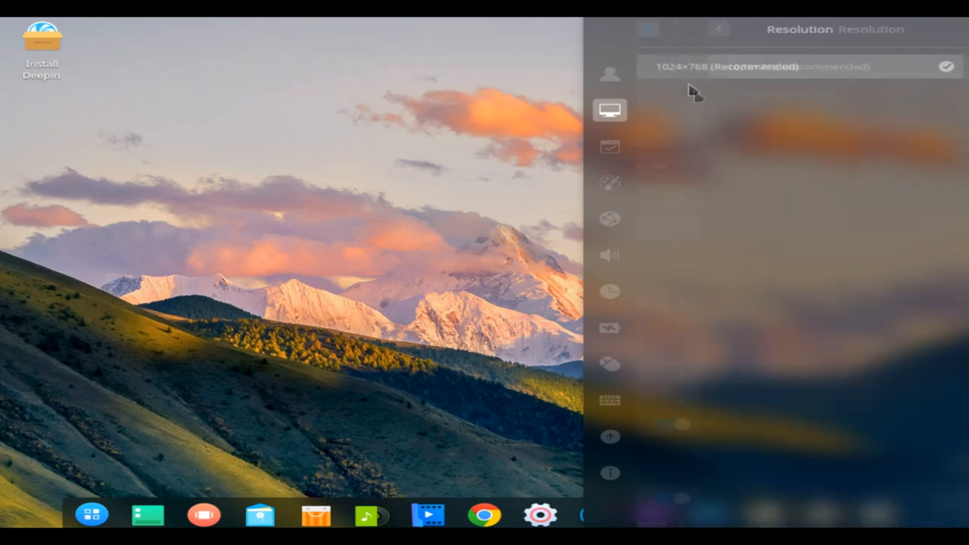
left_click(646, 28)
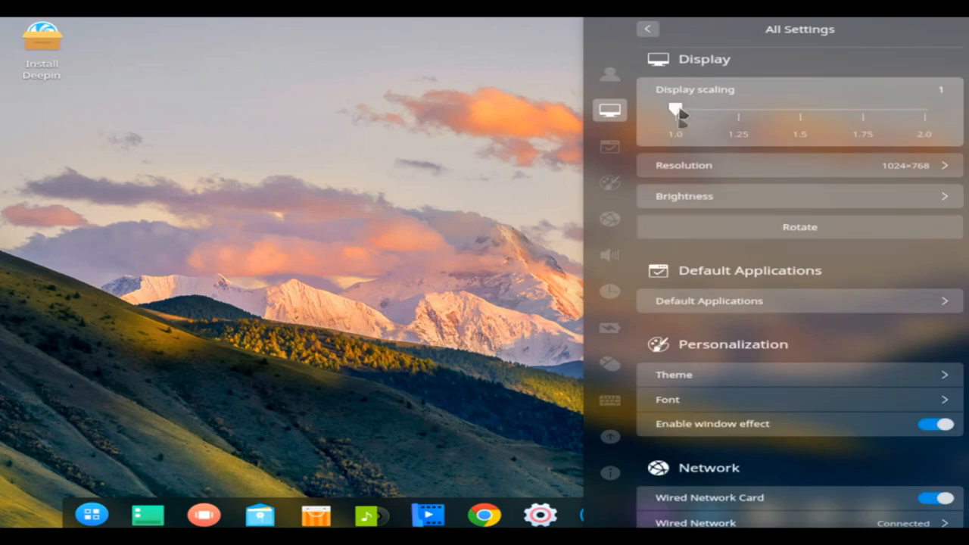
left_click_drag(673, 113, 739, 114)
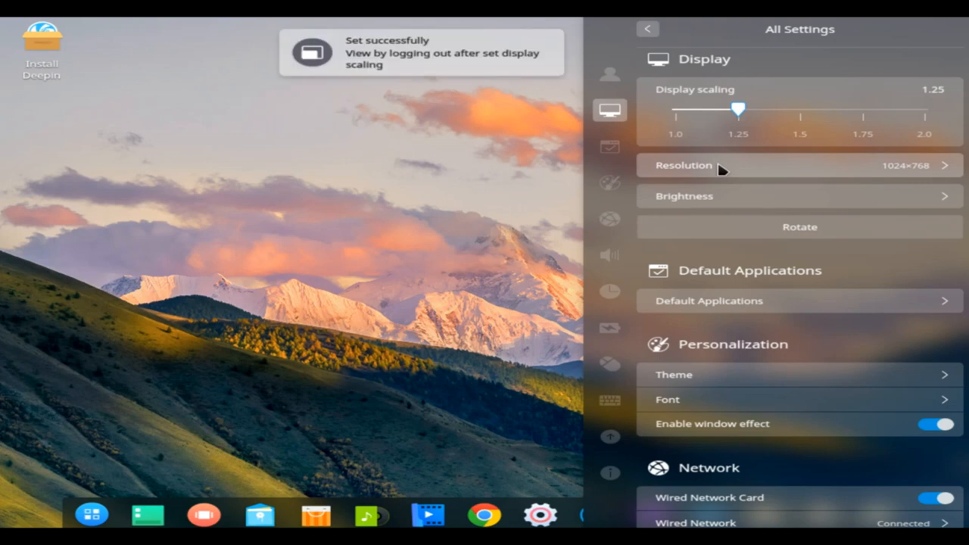
mouse_move(699, 202)
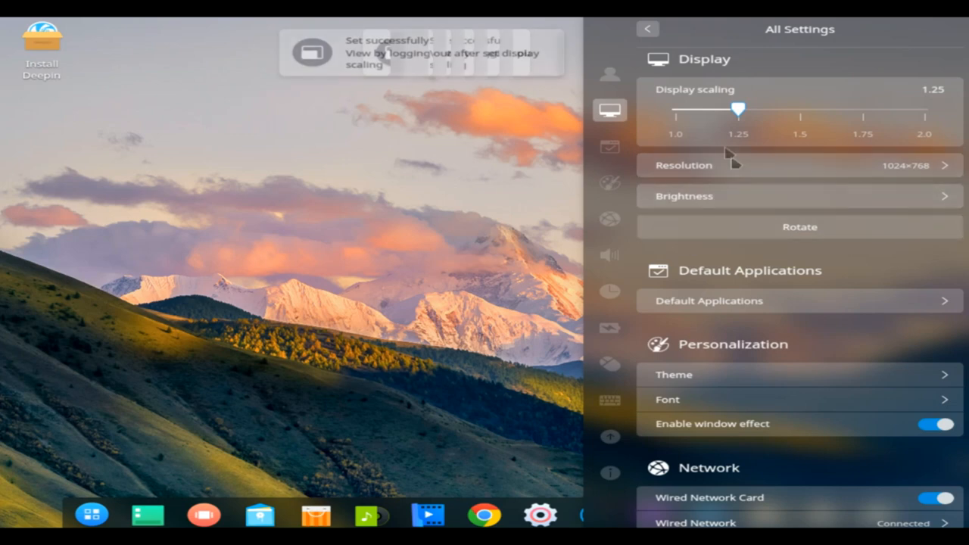
left_click_drag(739, 112, 675, 112)
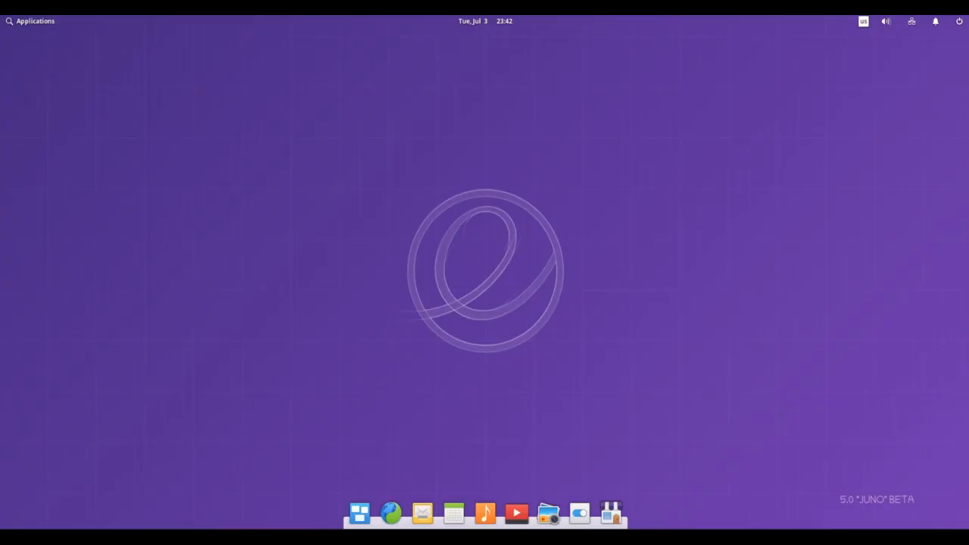
mouse_move(358, 513)
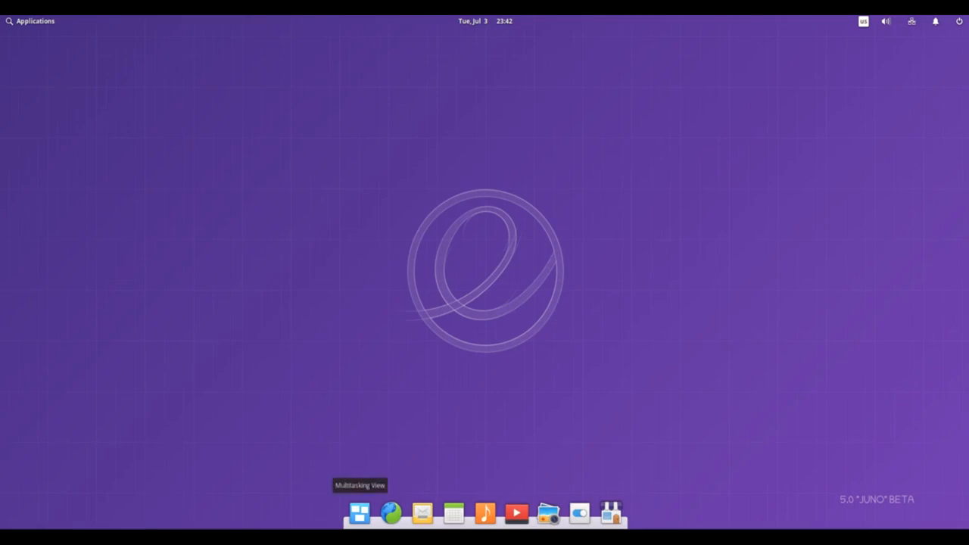
- Show the Multitasking View, then launch Files from the dock to the home folder
left_click(358, 513)
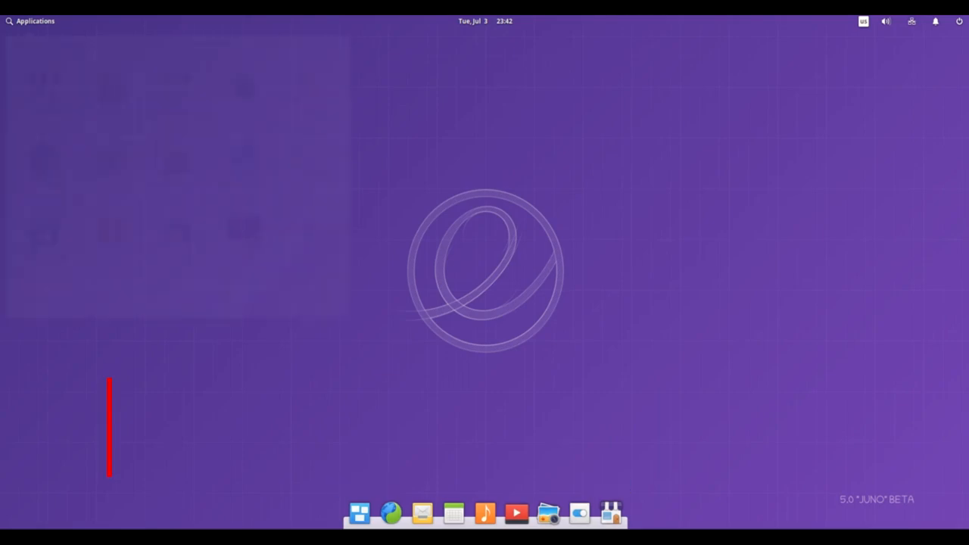
type("Elementary OS 5.0 BETA")
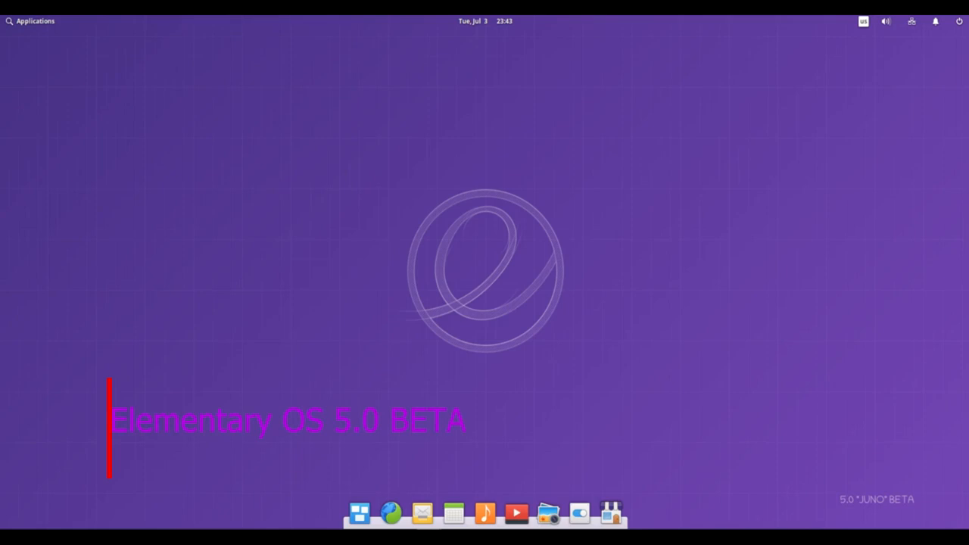
left_click(548, 513)
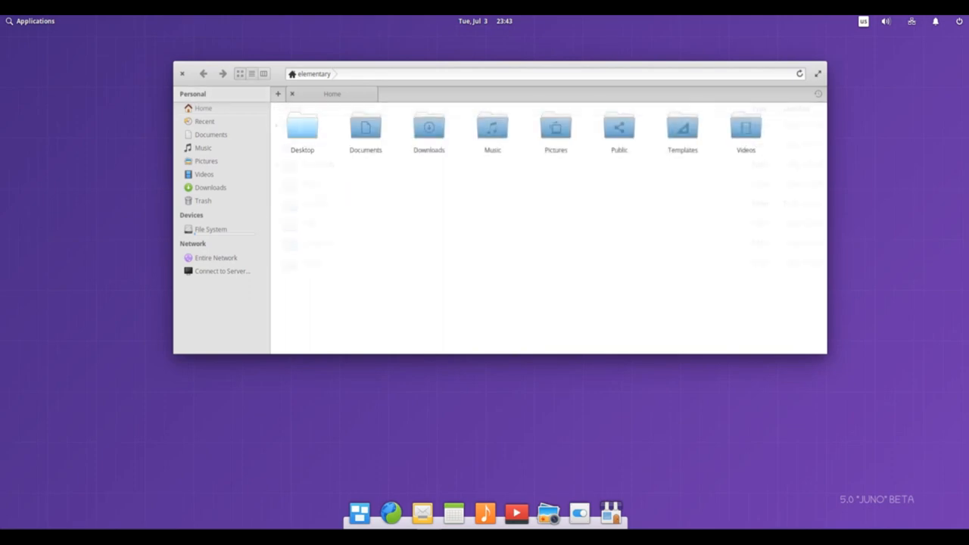
- Switch the home folder between column, list and back to icon grid layouts
left_click(251, 72)
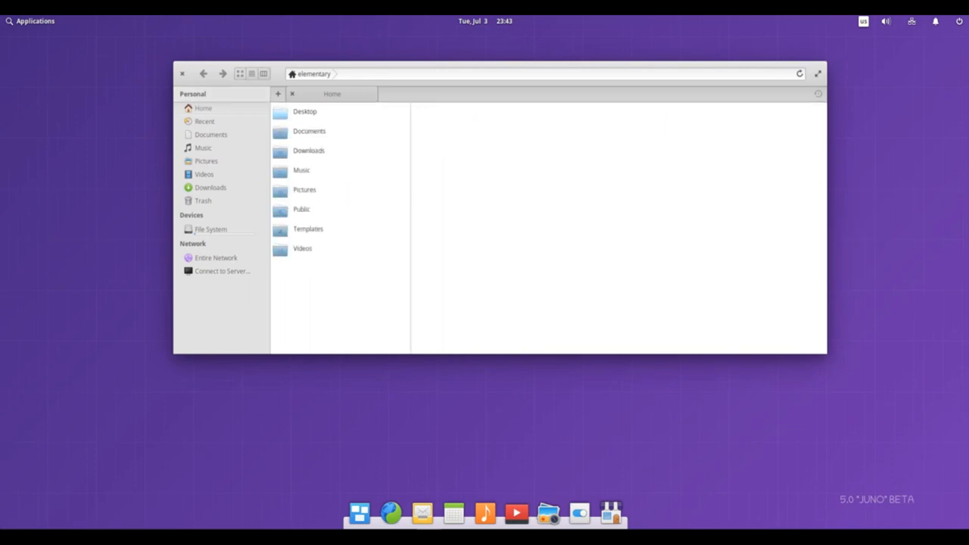
left_click(252, 72)
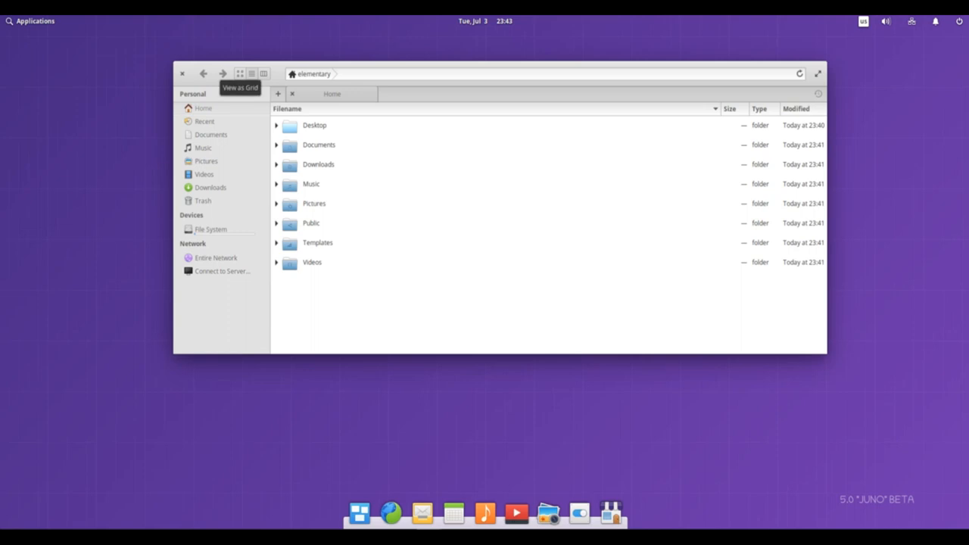
left_click(239, 73)
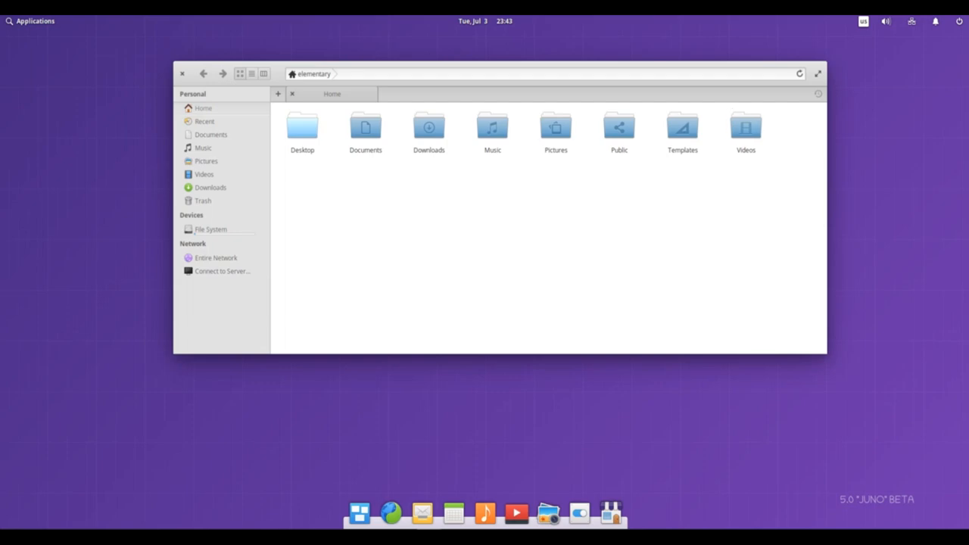
- Browse the Applications menu and close Files, moving on to the Remix OS desktop
left_click(30, 21)
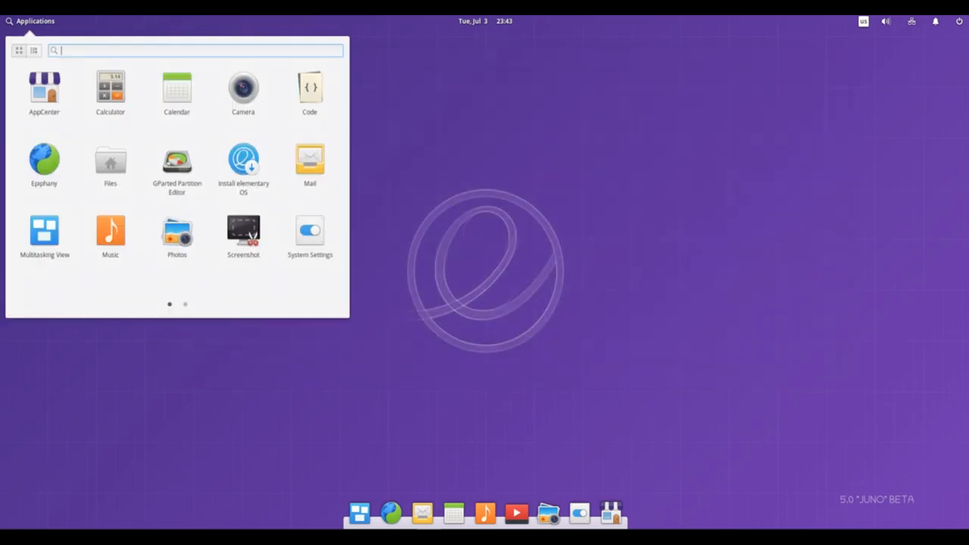
left_click(185, 304)
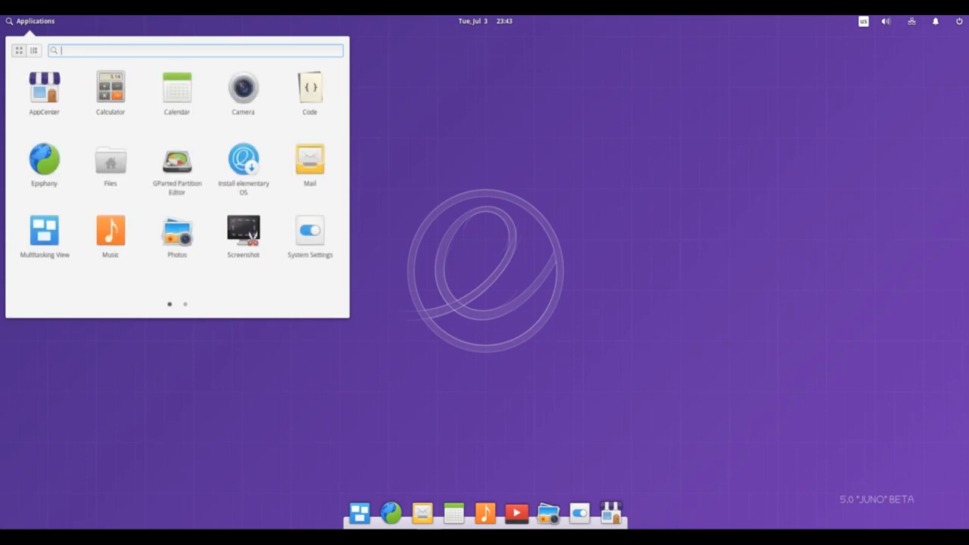
mouse_move(308, 230)
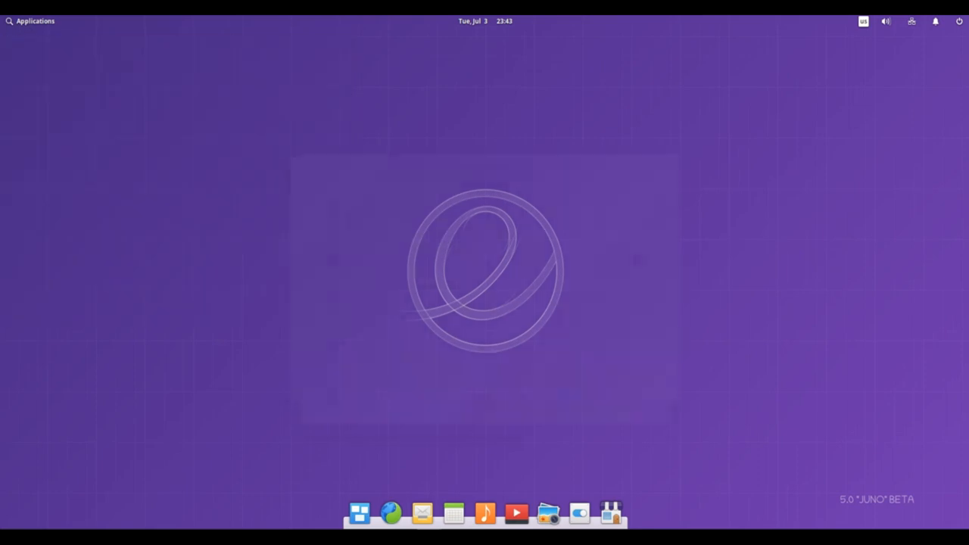
left_click(610, 513)
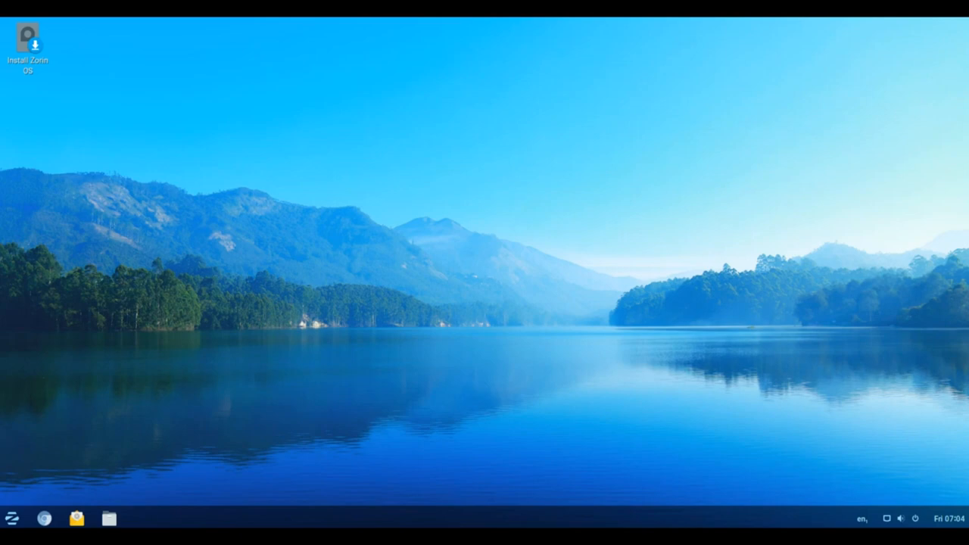
- Launch Files from the Zorin taskbar, showing the Home folder
left_click(109, 517)
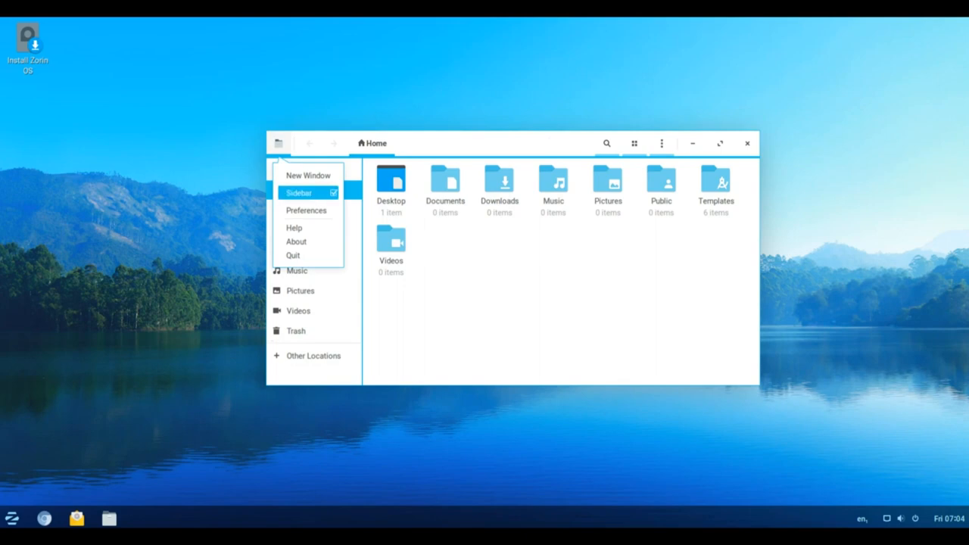
- Show About Files, scroll through the full Credits list, then close the dialog
left_click(297, 241)
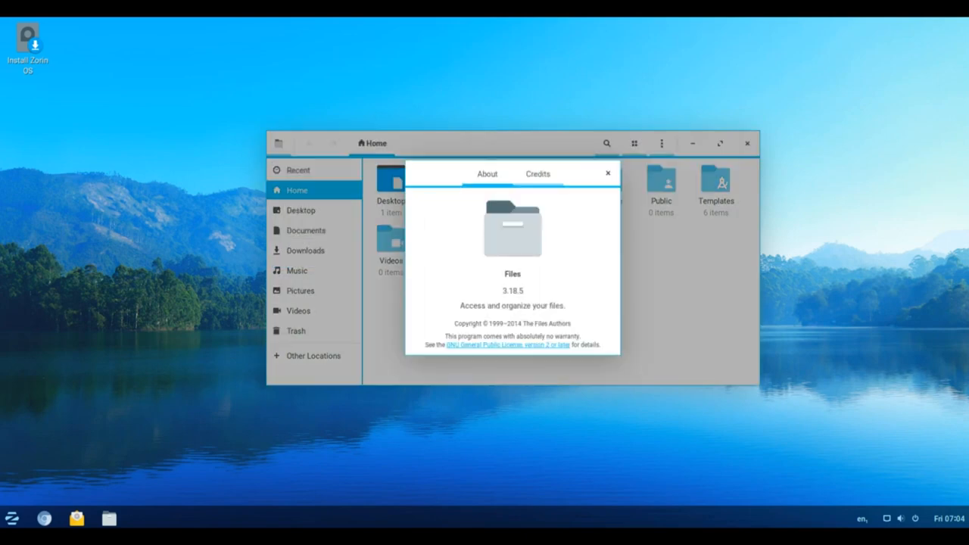
left_click(536, 172)
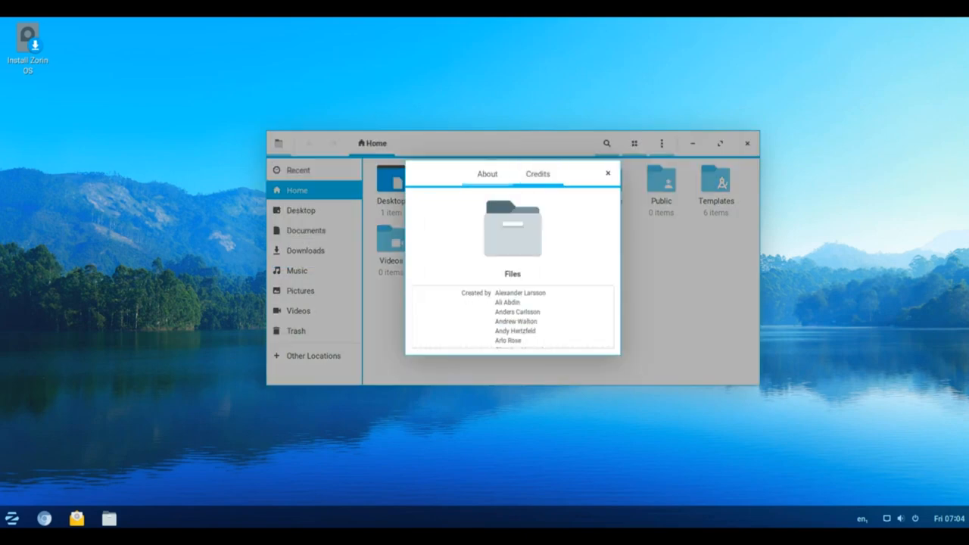
scroll("down", 3)
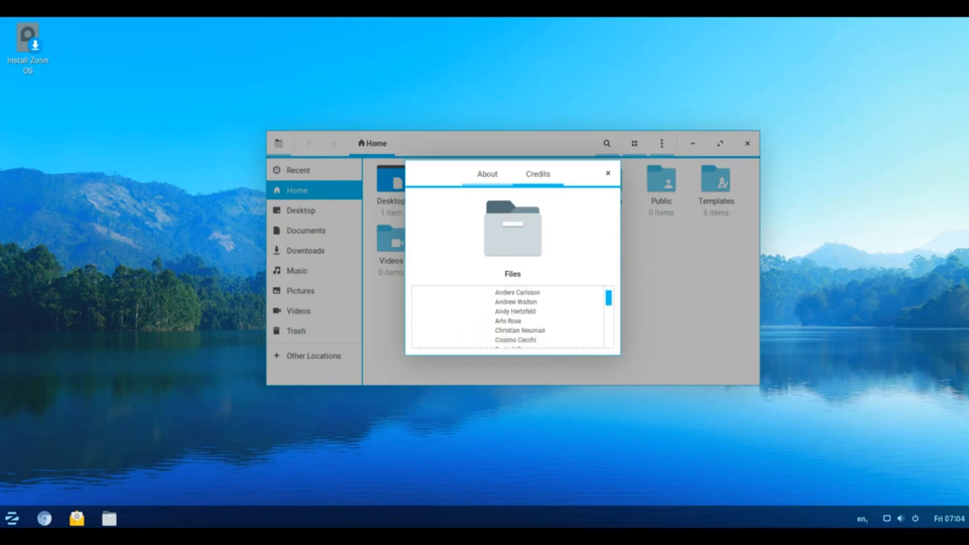
scroll("down", 3)
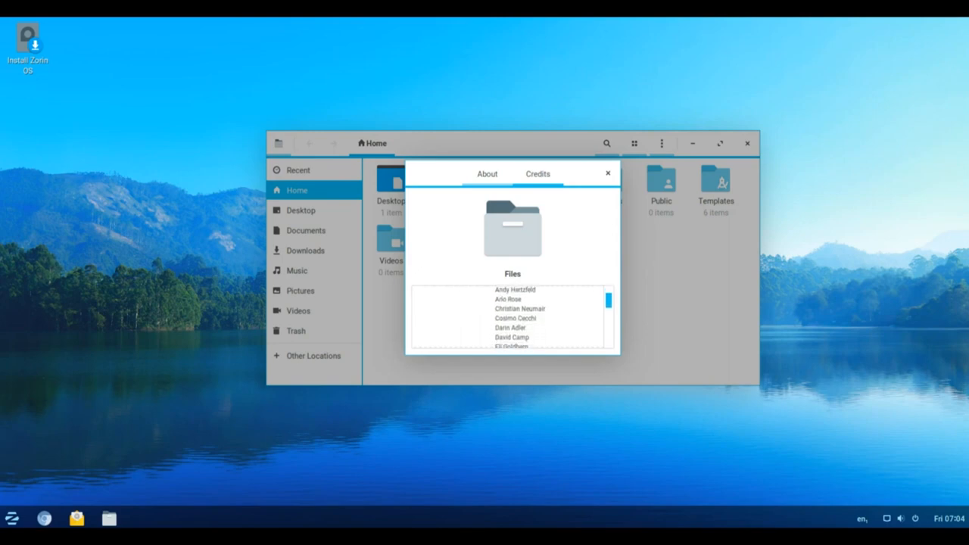
scroll("down", 3)
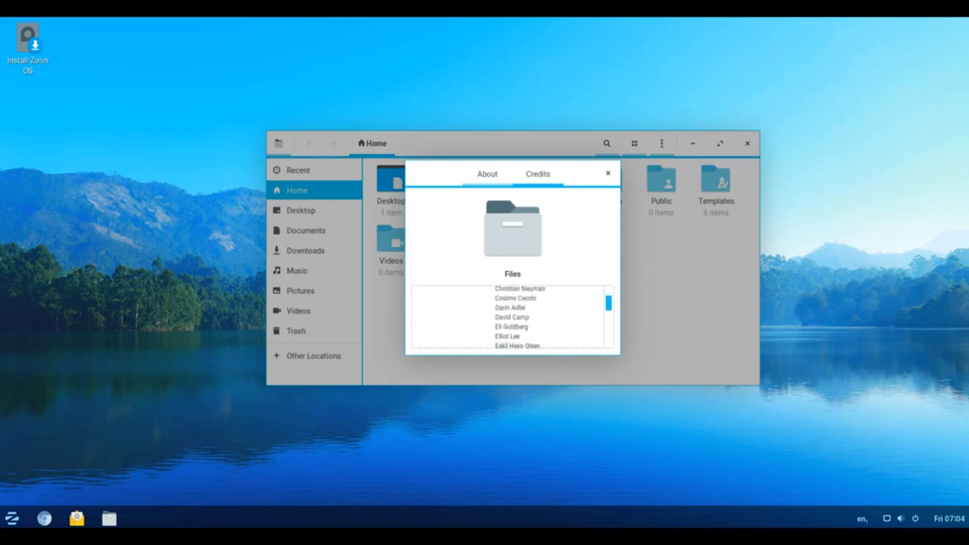
scroll("down", 3)
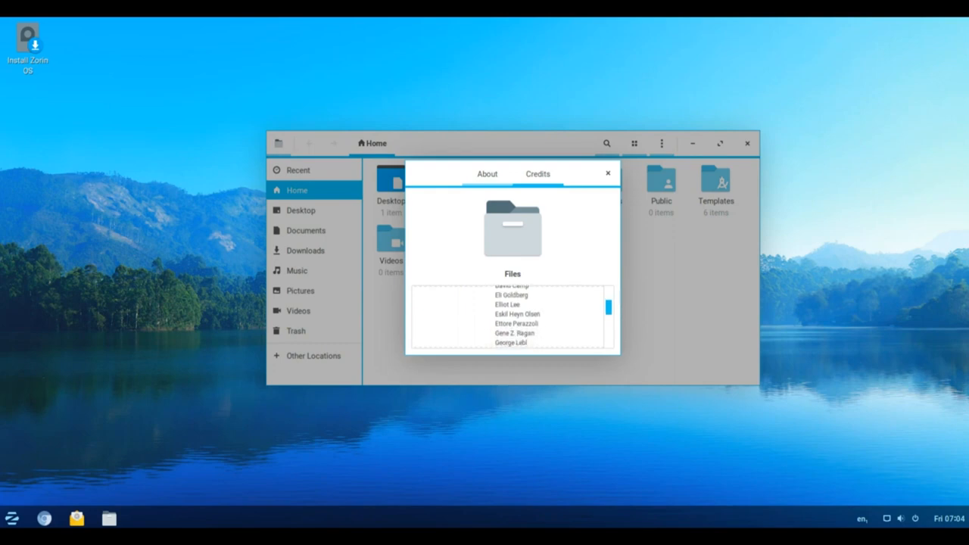
scroll("down", 3)
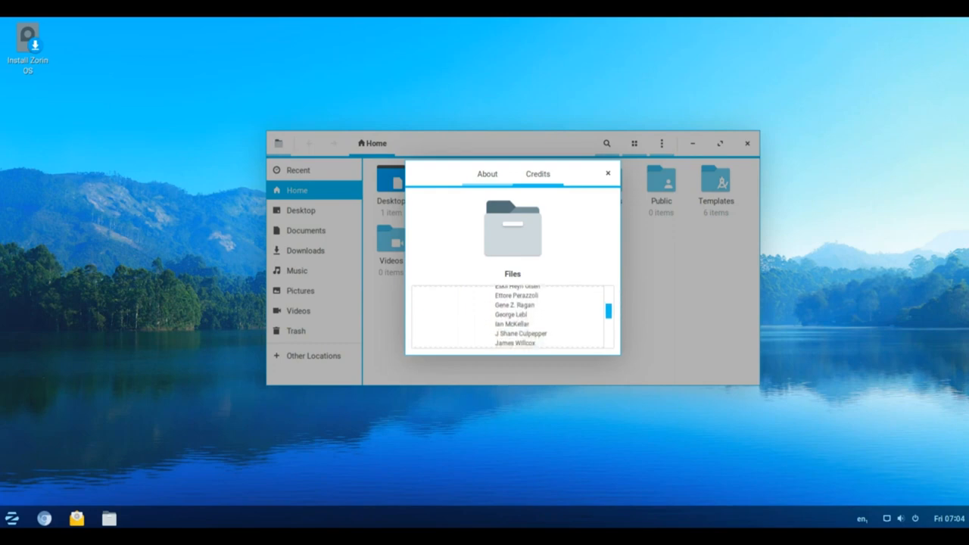
scroll("down", 3)
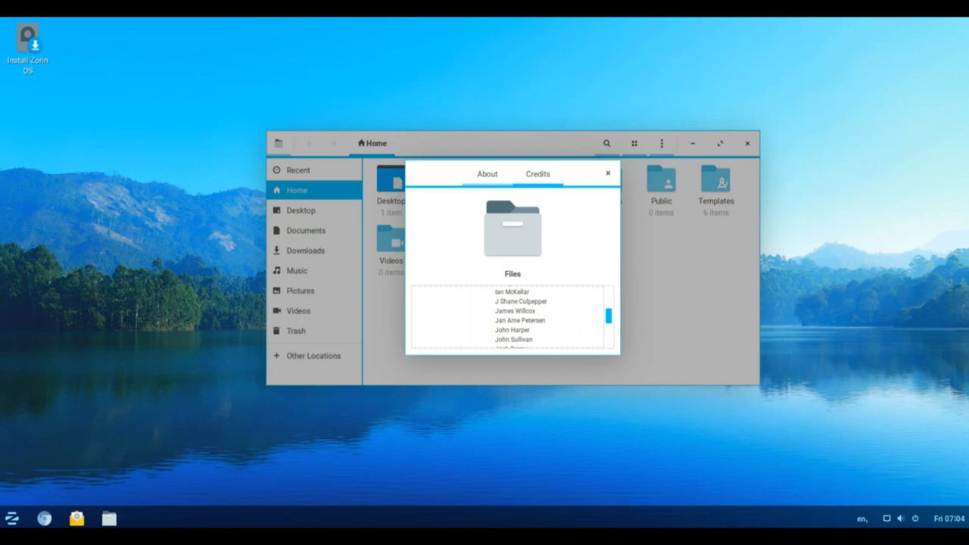
scroll("down", 3)
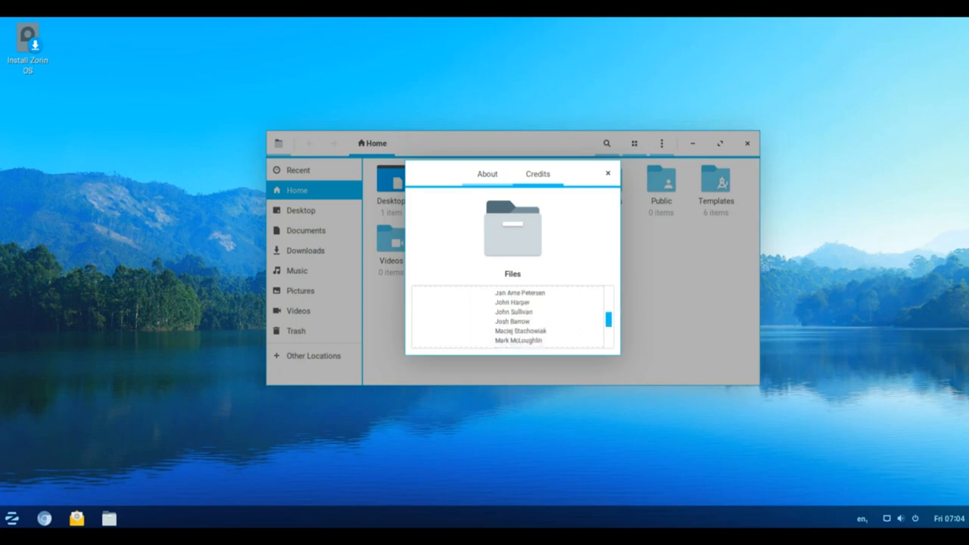
scroll("down", 3)
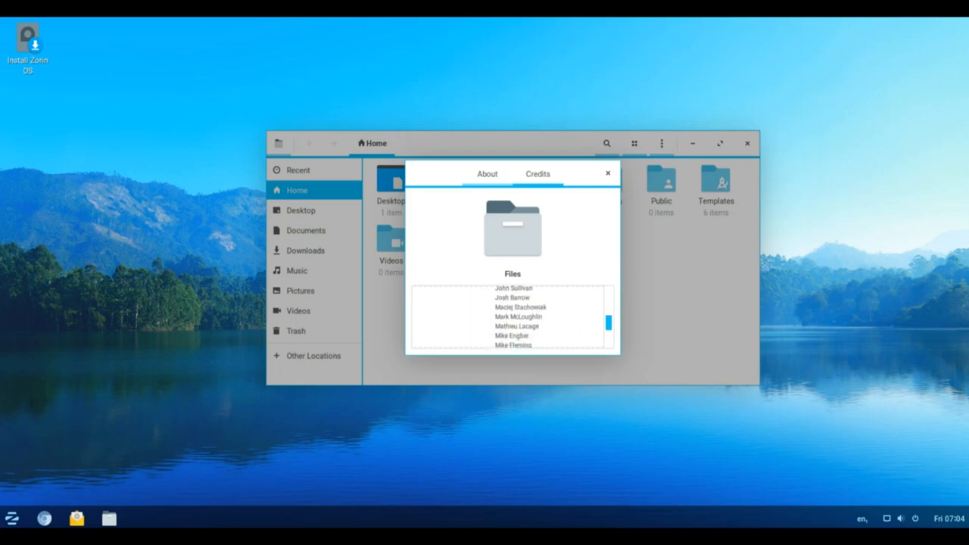
scroll("down", 3)
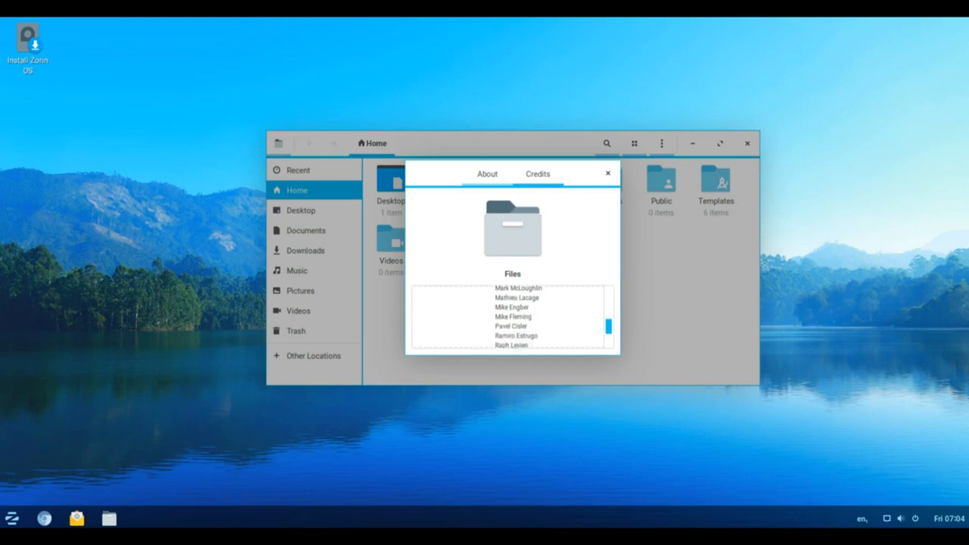
scroll("down", 3)
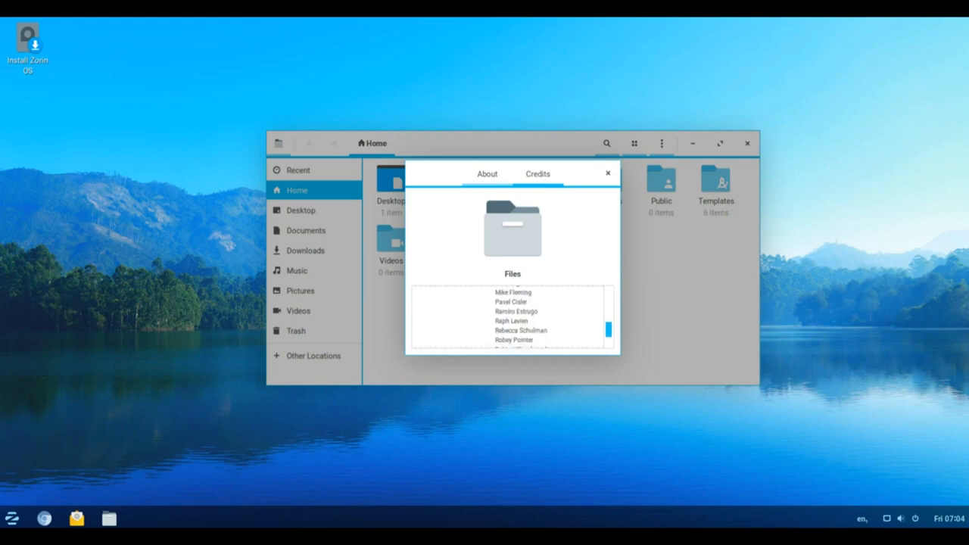
scroll("down", 3)
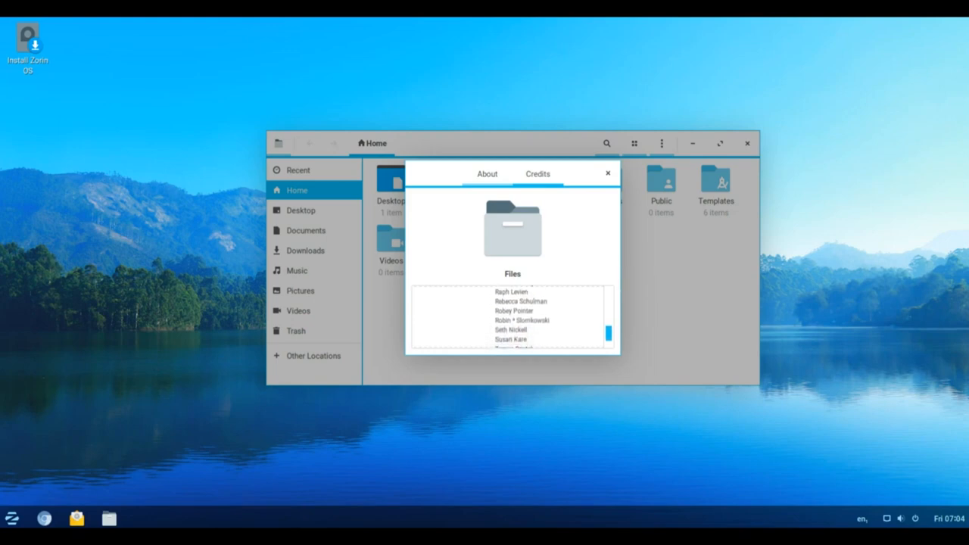
scroll("down", 3)
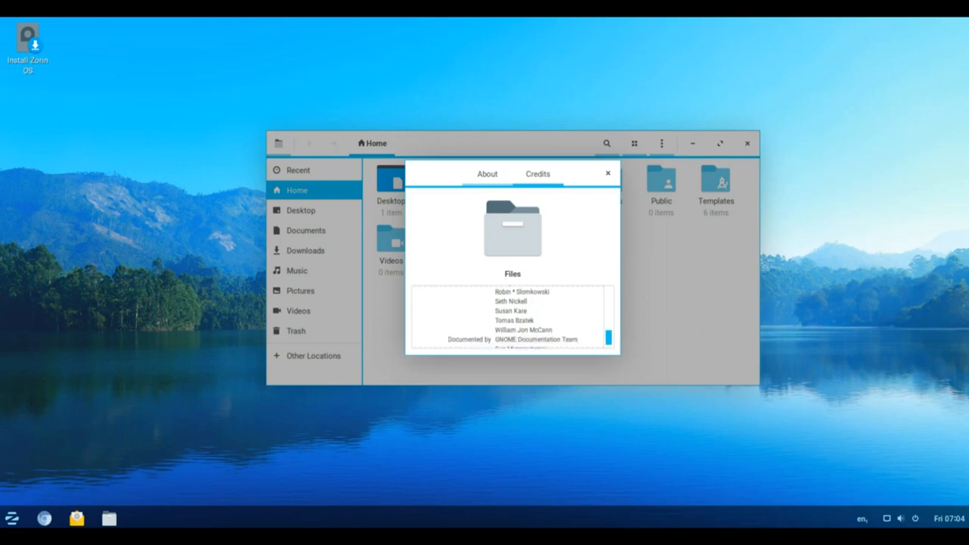
scroll("down", 3)
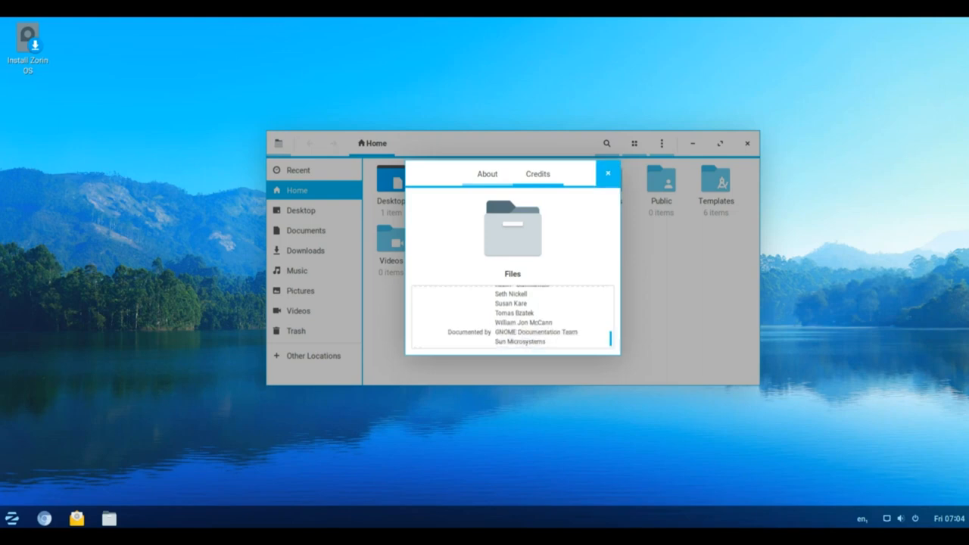
left_click(609, 173)
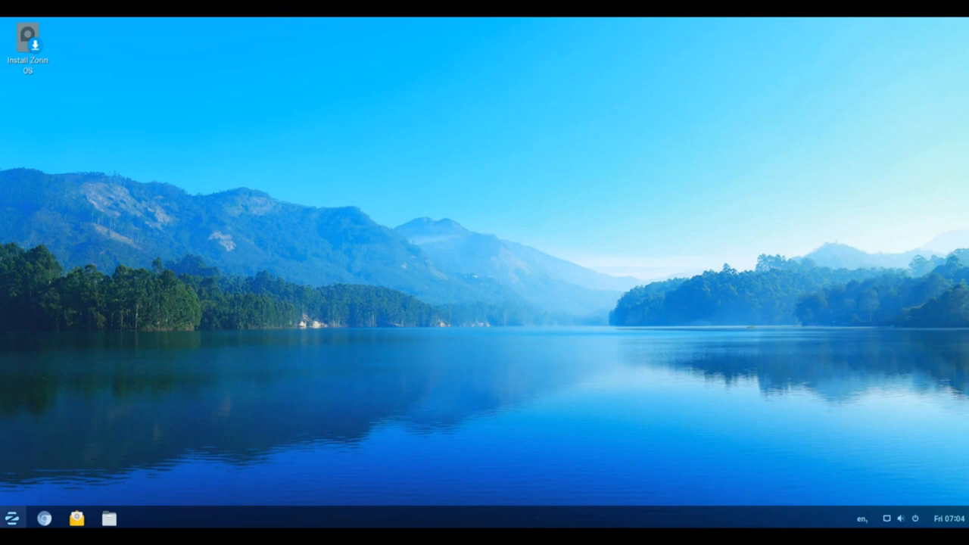
- Show the Zorin menu listing software categories, personal folders and settings
left_click(12, 518)
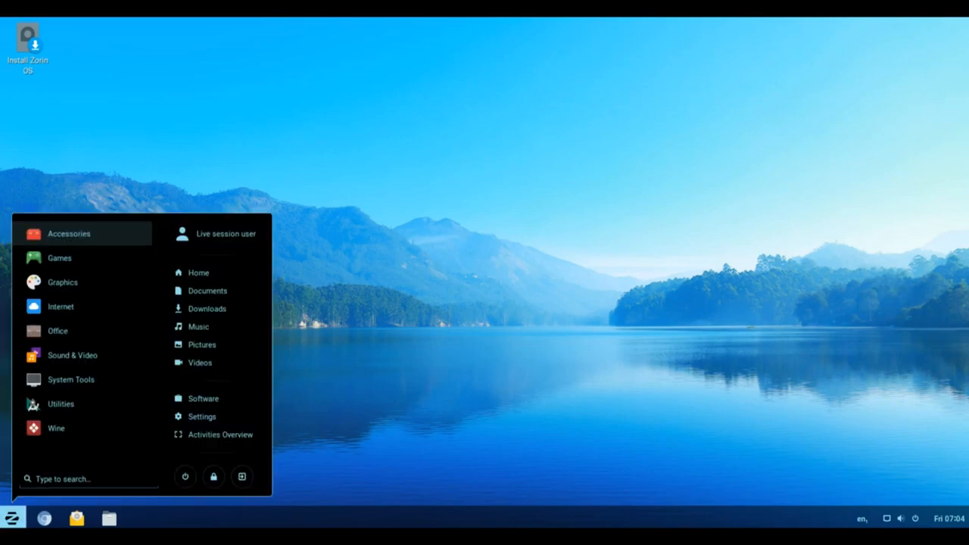
mouse_move(196, 273)
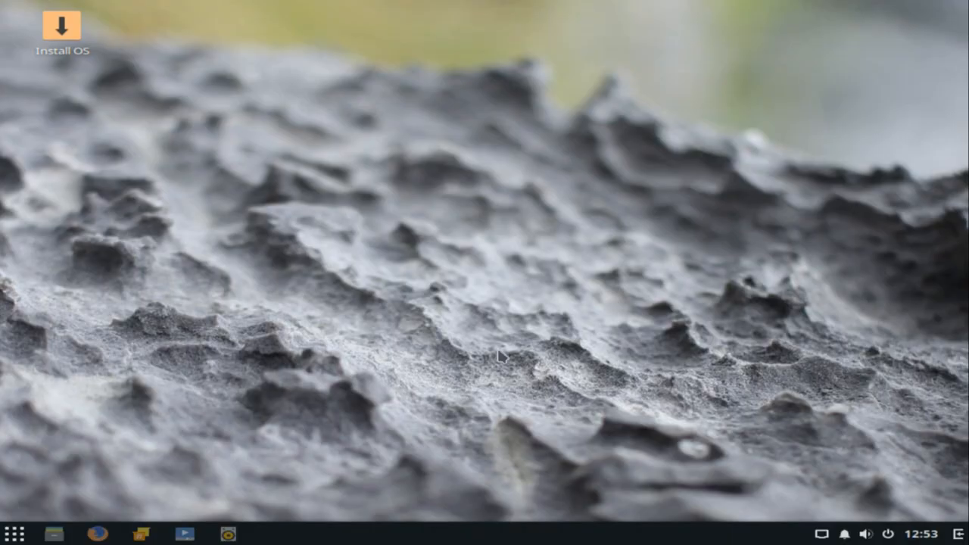
mouse_move(381, 279)
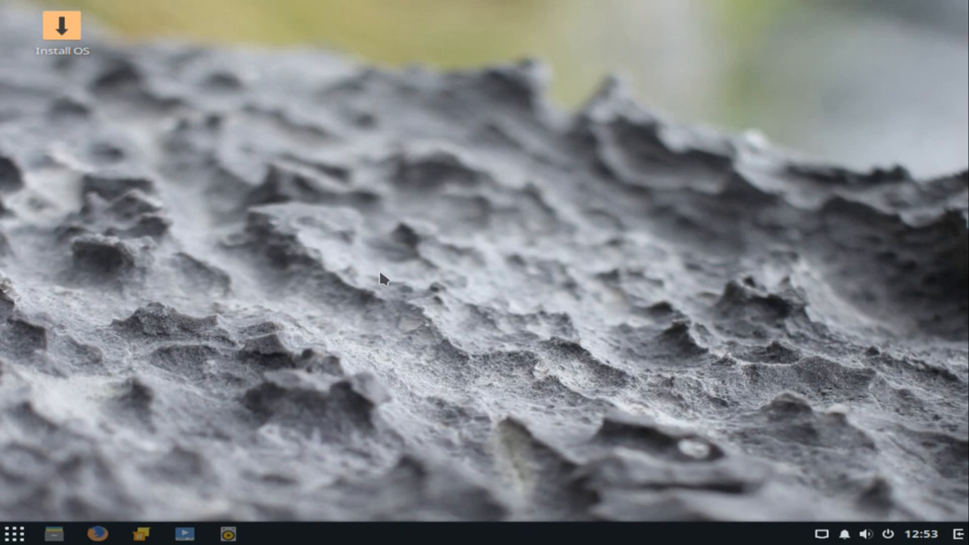
mouse_move(291, 212)
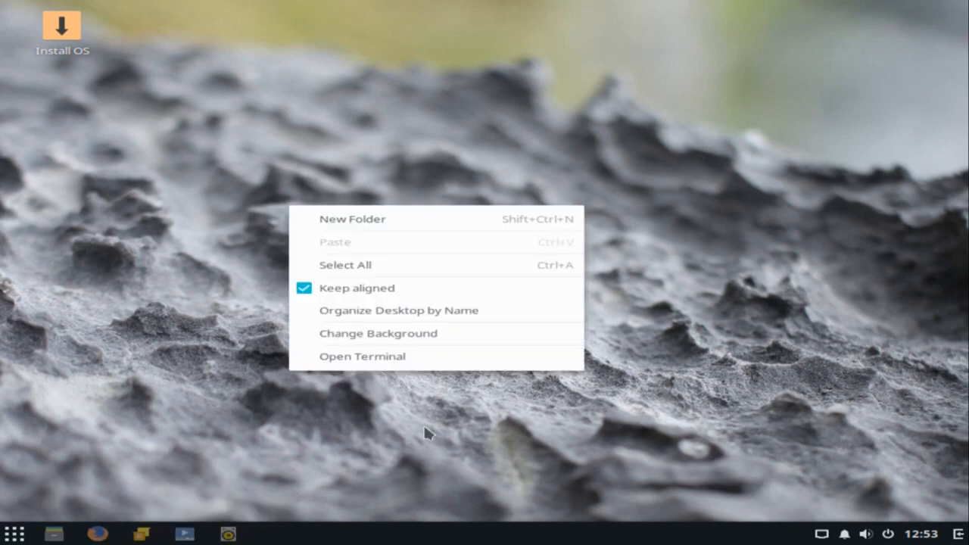
mouse_move(378, 333)
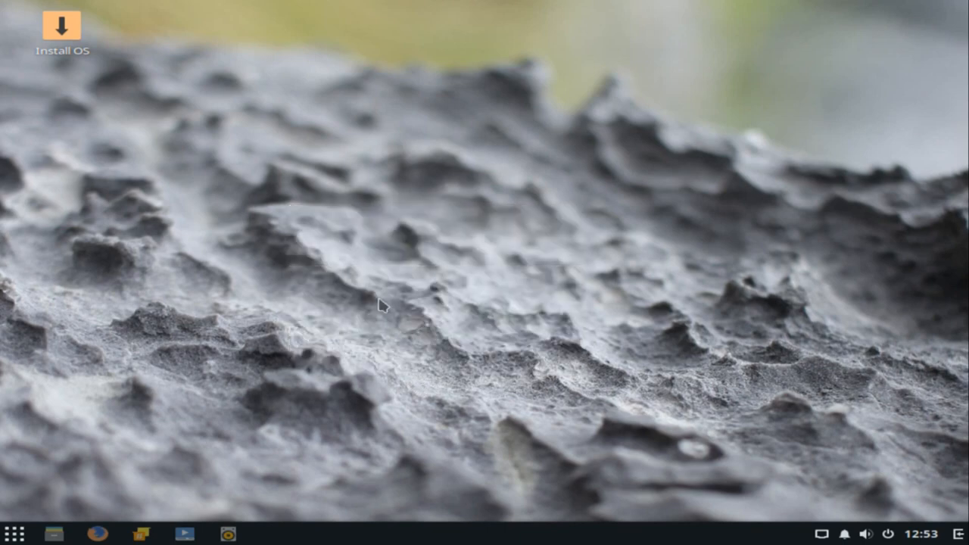
mouse_move(382, 302)
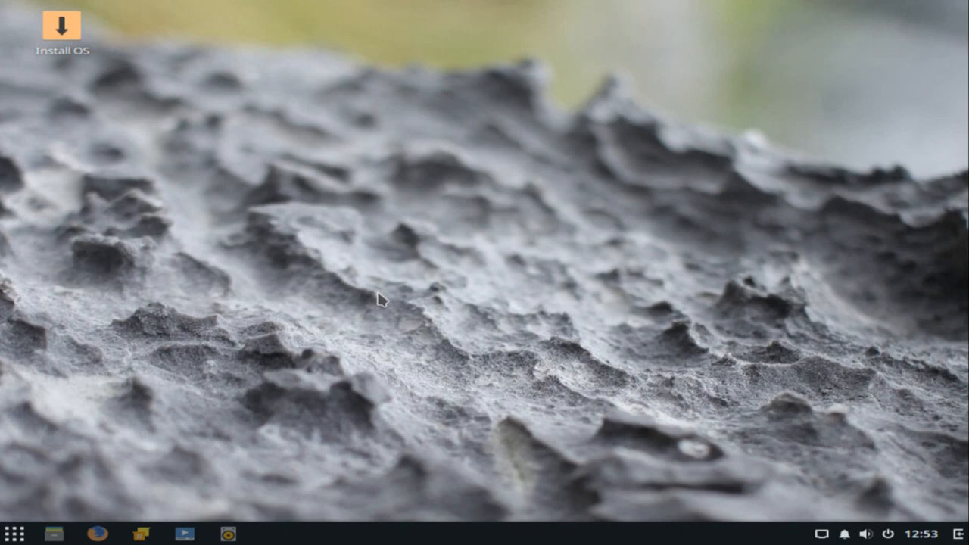
mouse_move(421, 354)
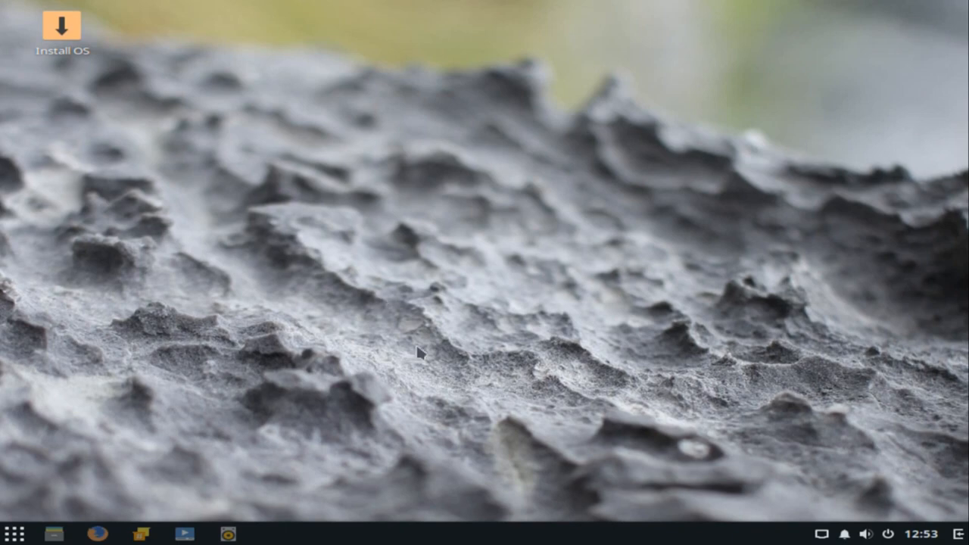